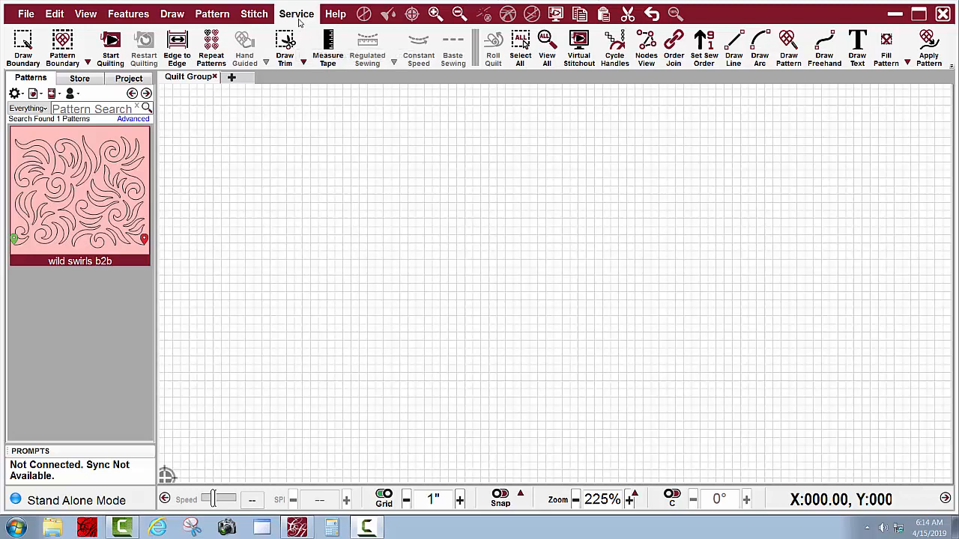
# Connect CreativeStudio to the stitcher from Service > Technical Support, leaving stand-alone mode
pyautogui.click(296, 13)
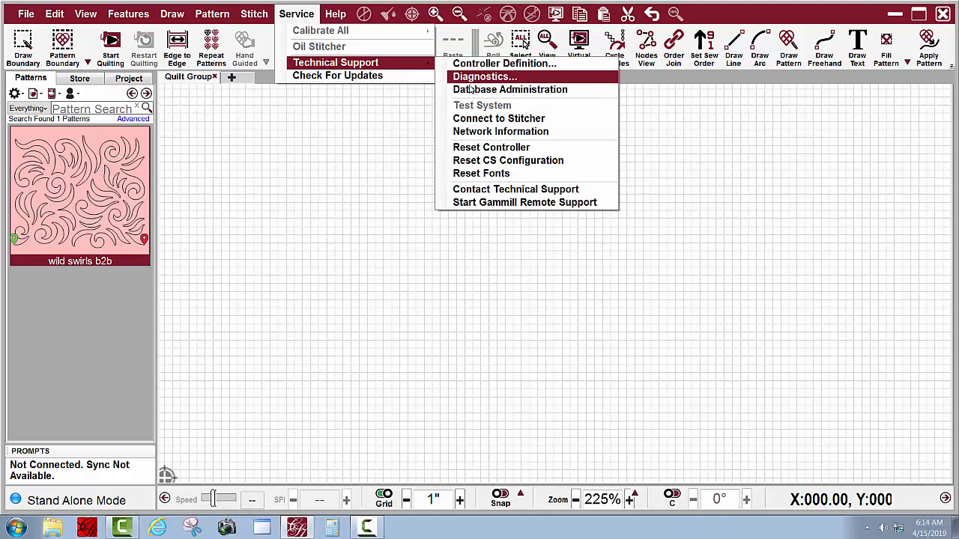
pyautogui.moveTo(499, 118)
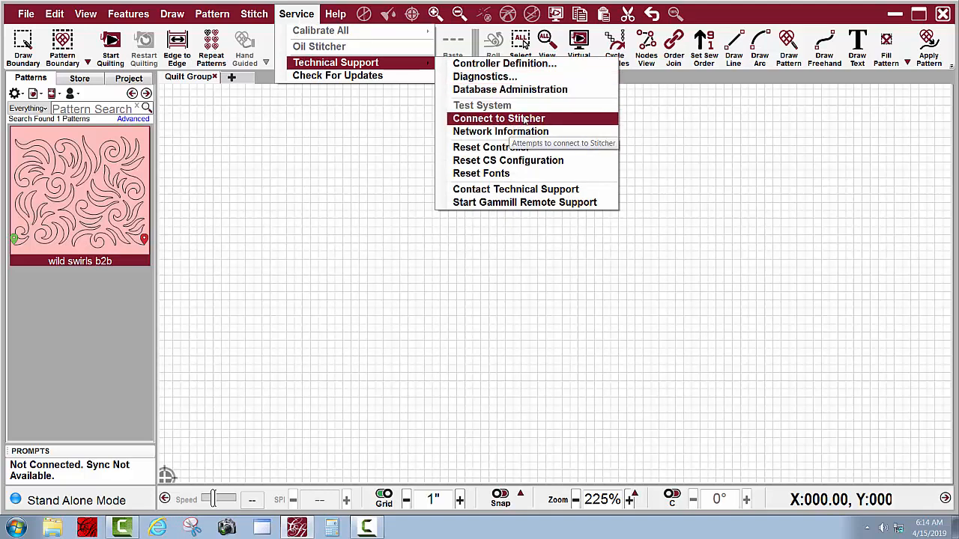
pyautogui.moveTo(524, 125)
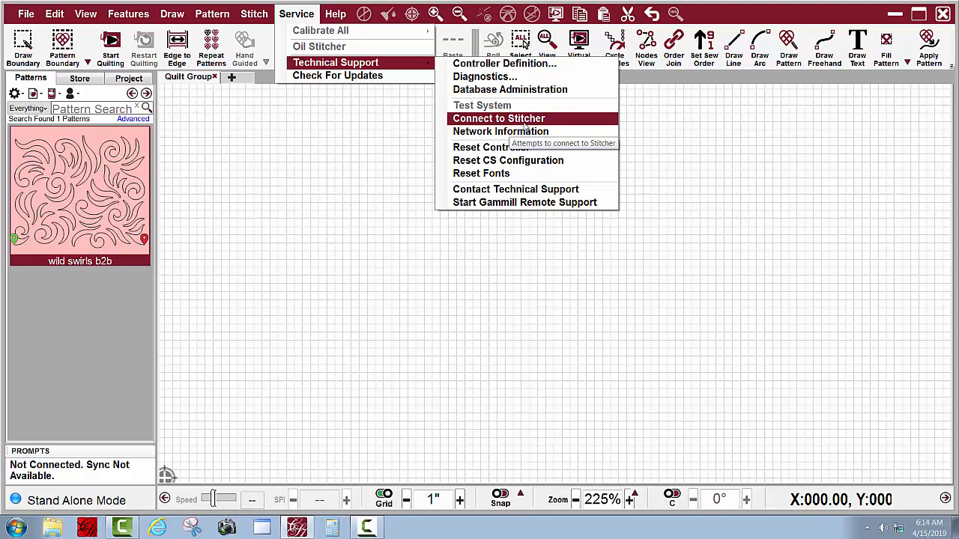
pyautogui.click(498, 118)
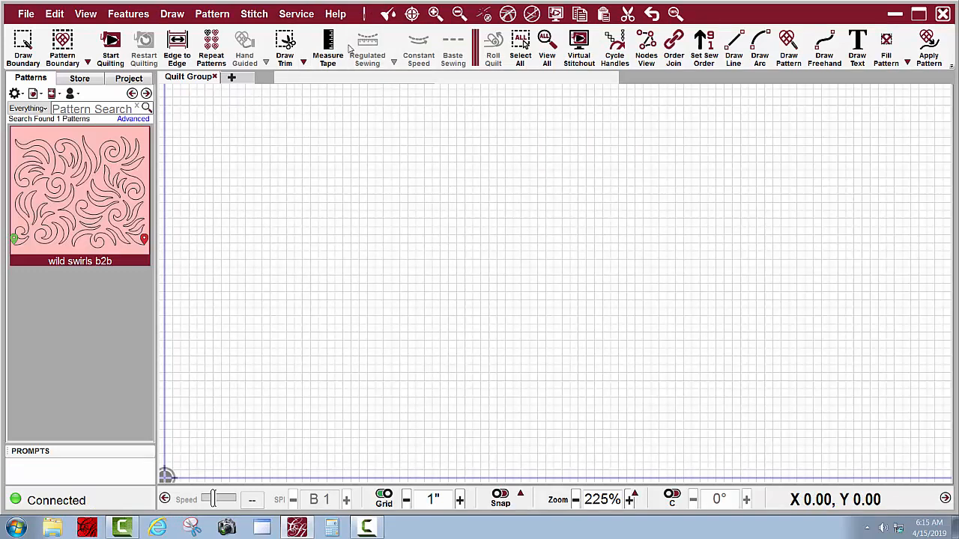
# Run Connect to Stitcher again to link the controller and bring up the keypad
pyautogui.click(296, 14)
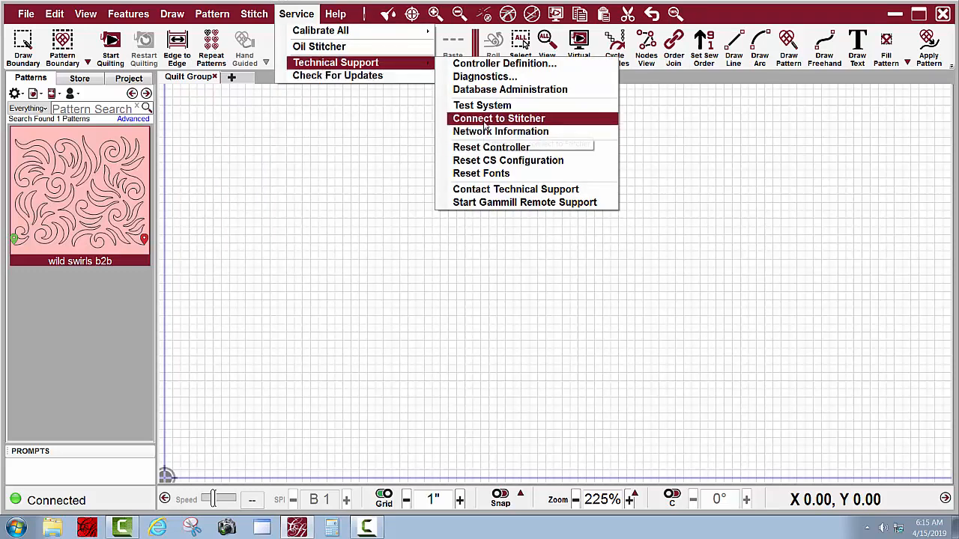
pyautogui.click(499, 118)
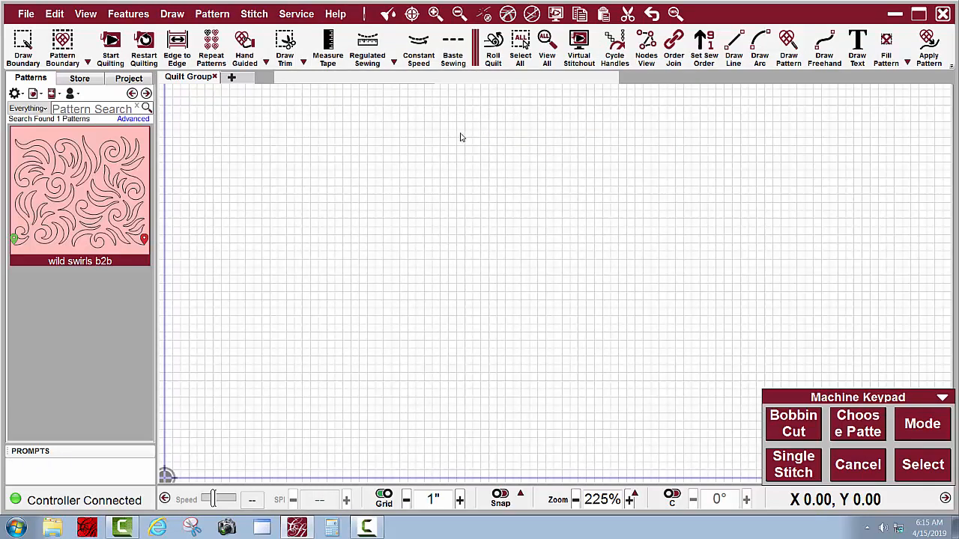
pyautogui.moveTo(618, 439)
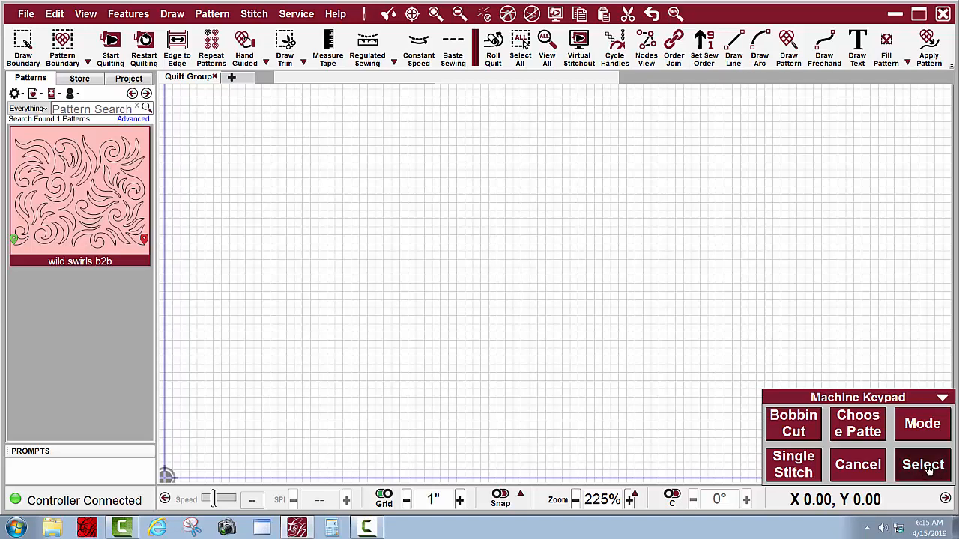
pyautogui.click(923, 465)
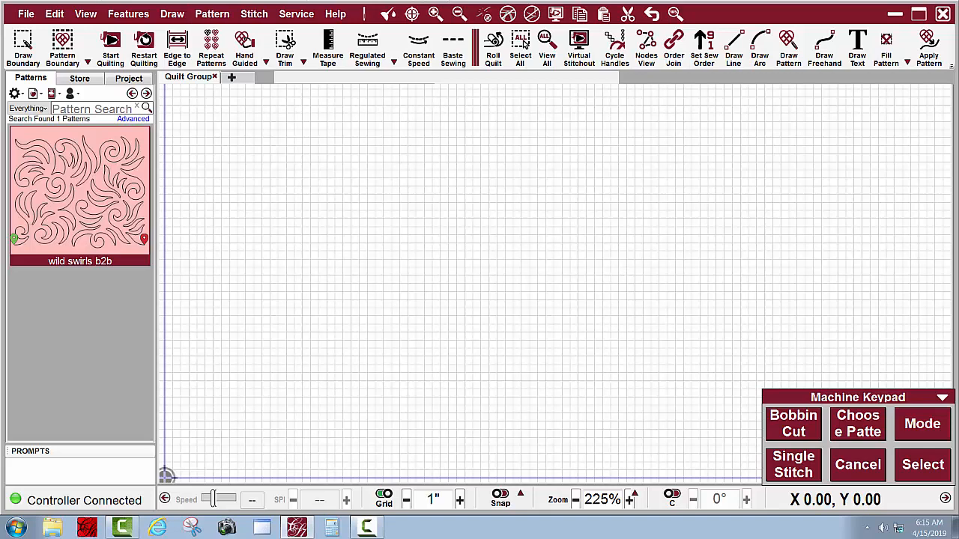
pyautogui.moveTo(22, 41)
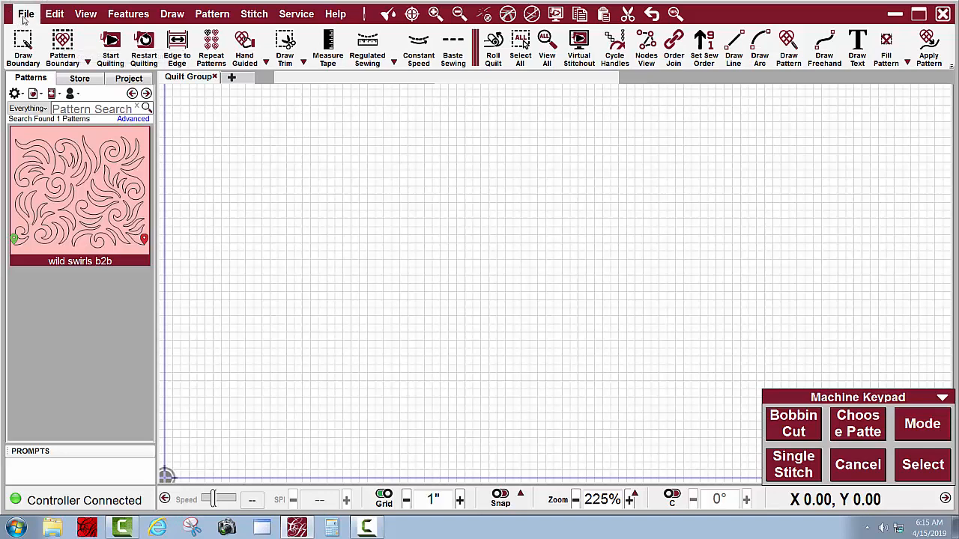
# Load the Wild Swirls b2b project from File > Recent Projects
pyautogui.click(26, 14)
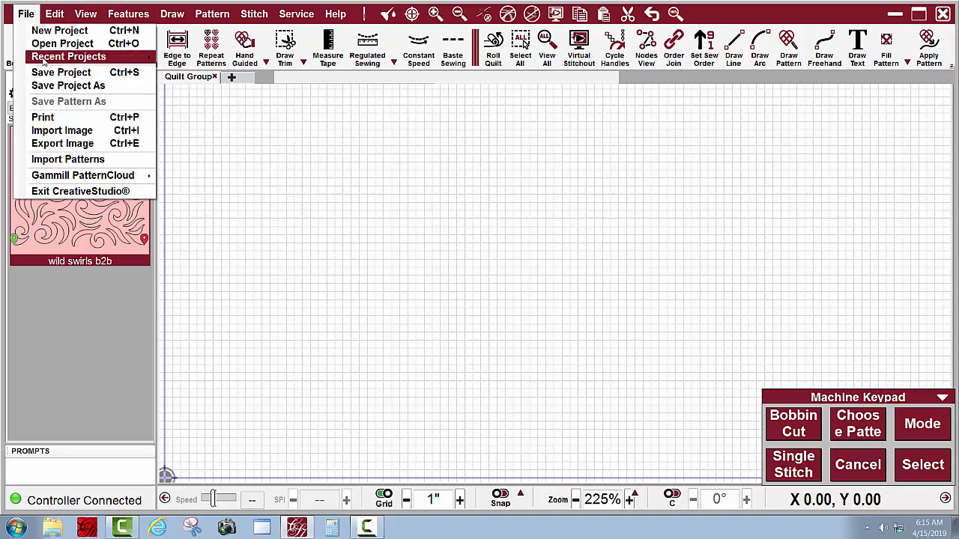
pyautogui.click(68, 56)
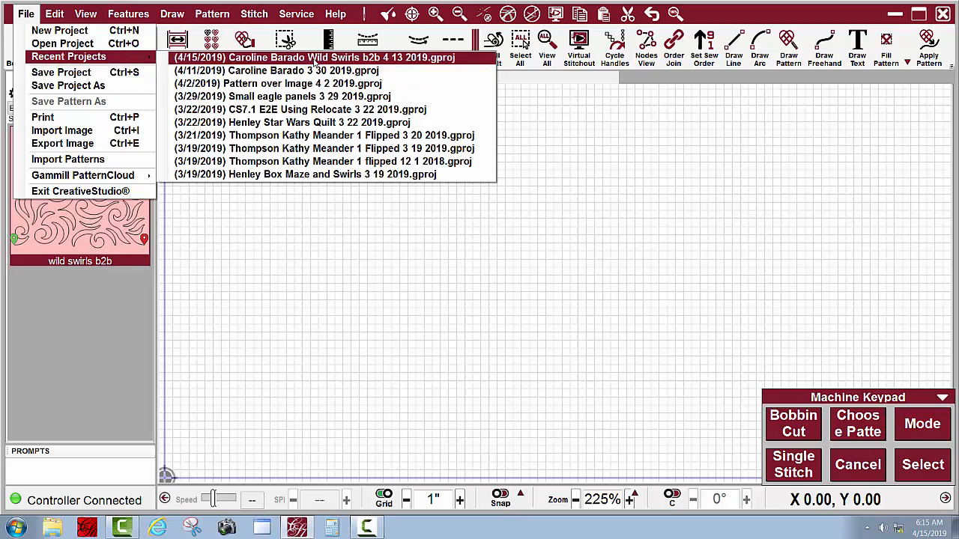
pyautogui.click(312, 57)
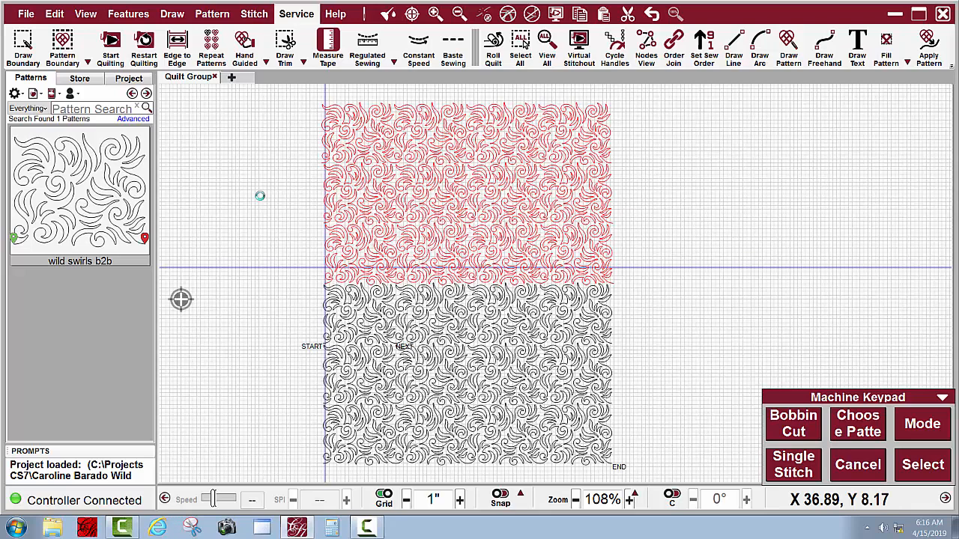
# Expand the Service > Technical Support submenu over the Wild Swirls layout
pyautogui.click(296, 14)
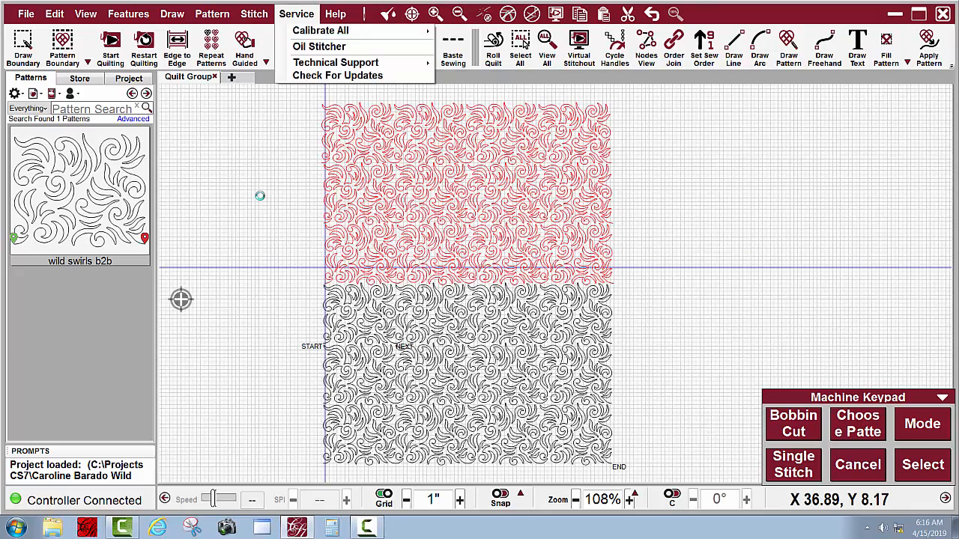
pyautogui.click(336, 62)
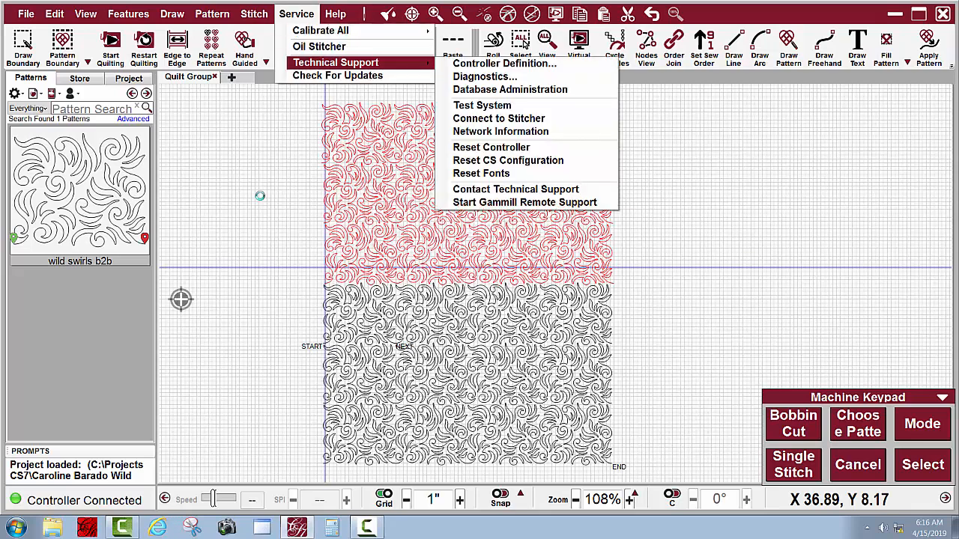
pyautogui.moveTo(499, 118)
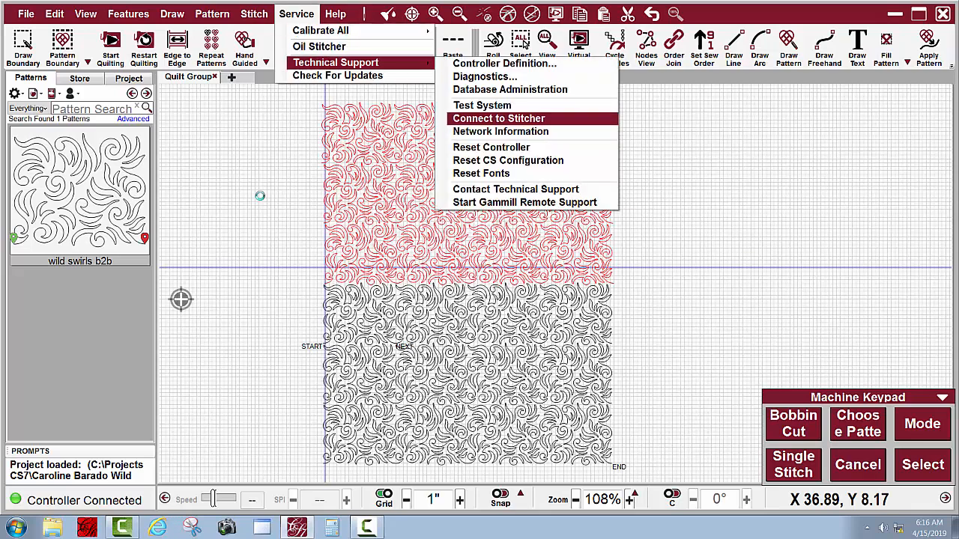
pyautogui.moveTo(498, 105)
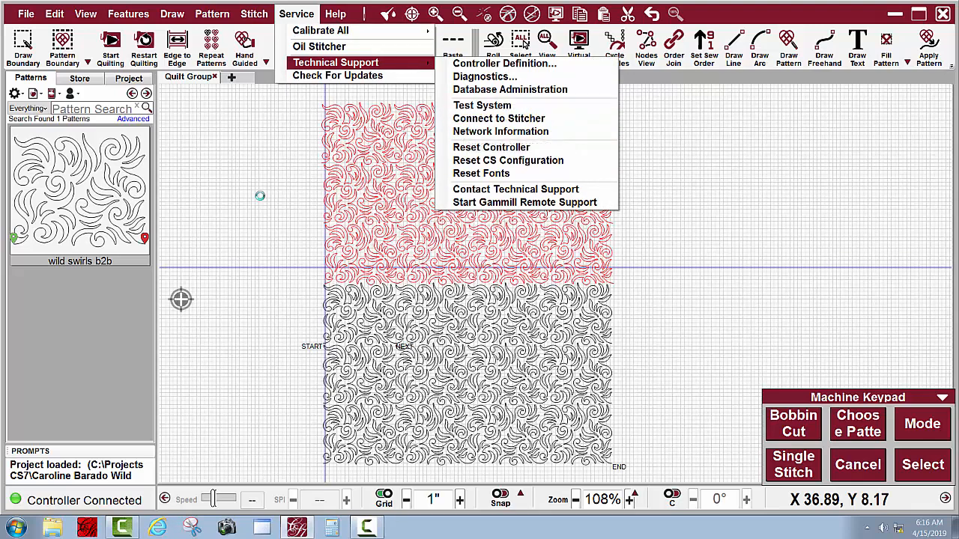